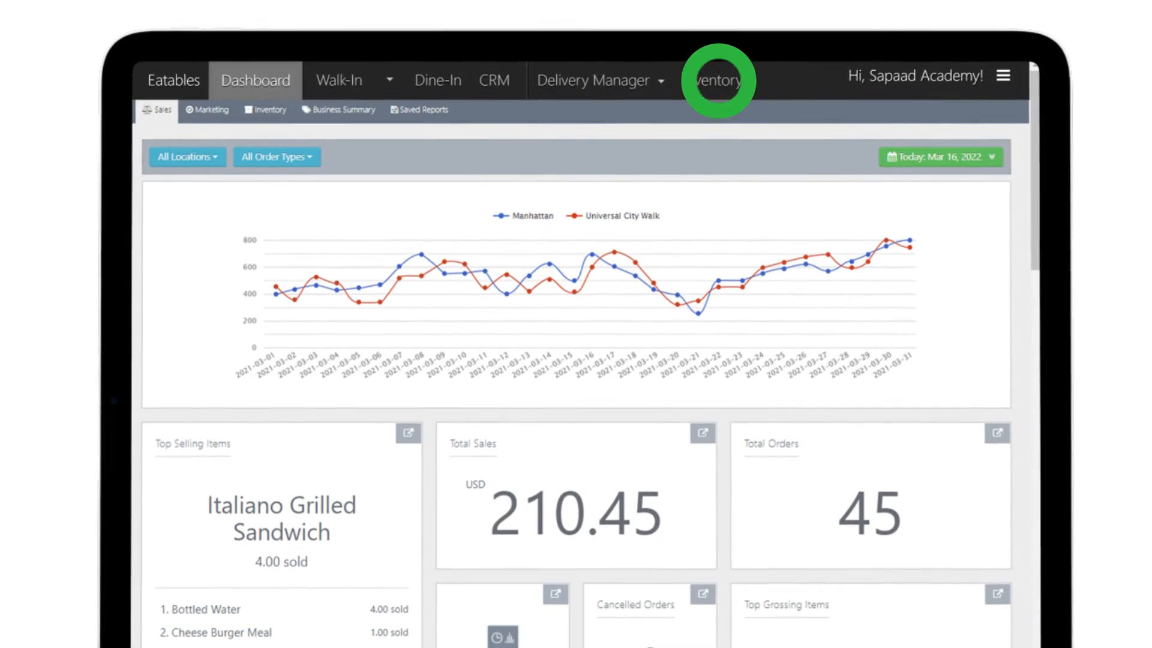
- Start a new Manhattan stock take from the Inventory module's Stock Takes
{"action": "left_click", "coordinate": [717, 82]}
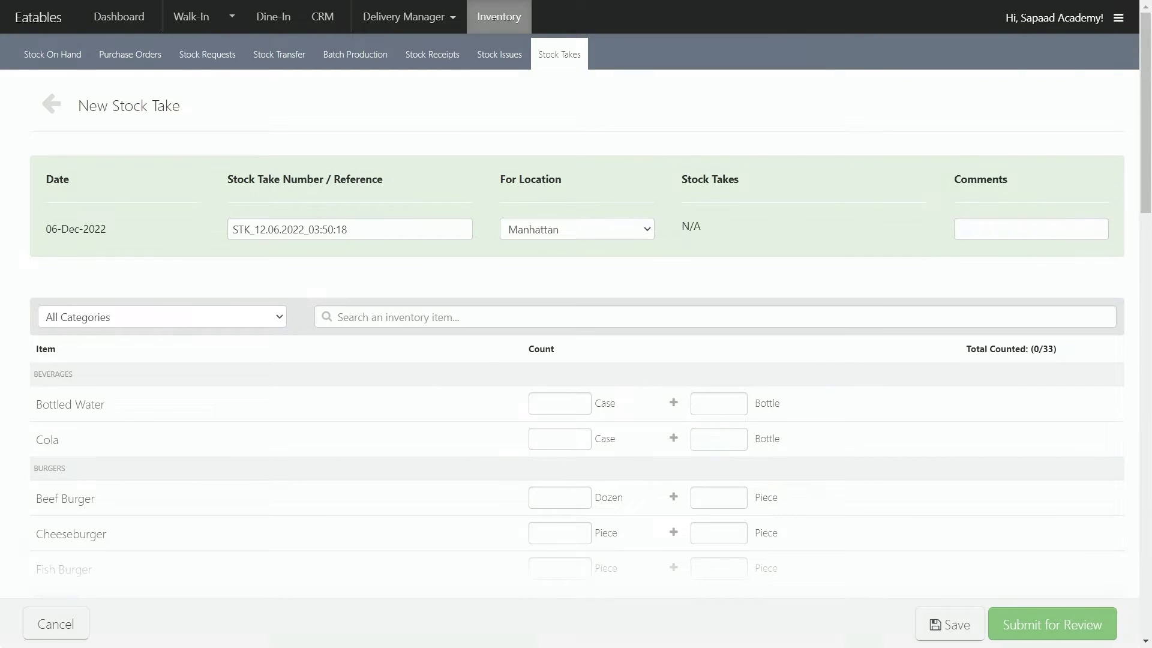
- Filter to Condiments, enter the seven item counts and submit the stock take for review
{"action": "left_click", "coordinate": [161, 317]}
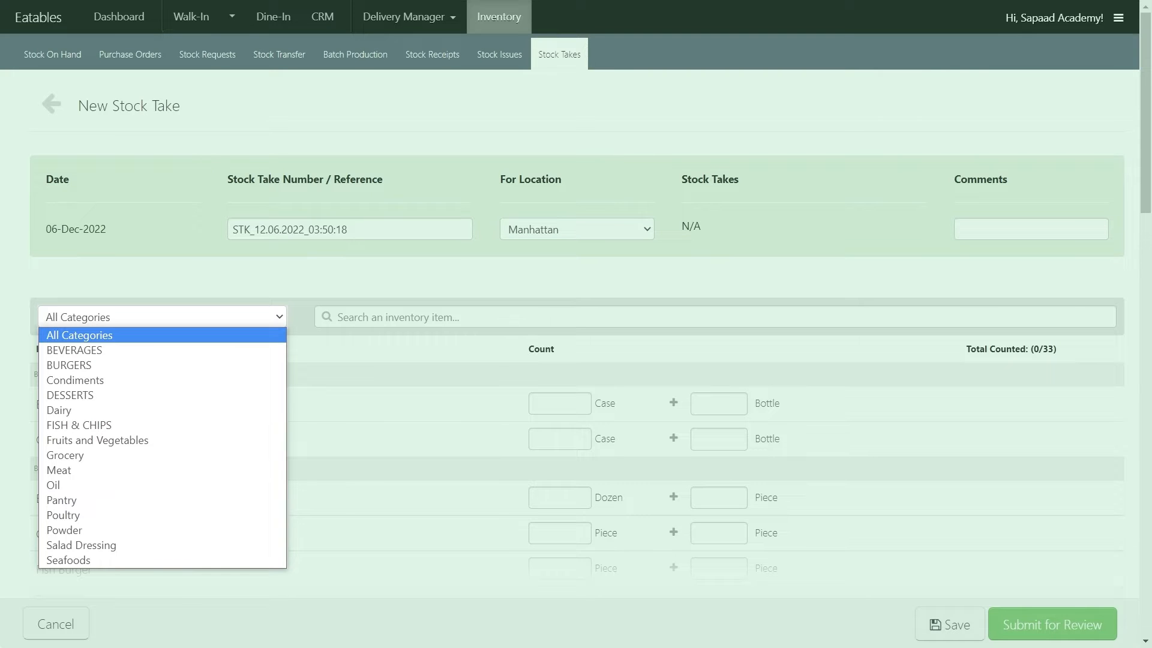
{"action": "left_click", "coordinate": [74, 380]}
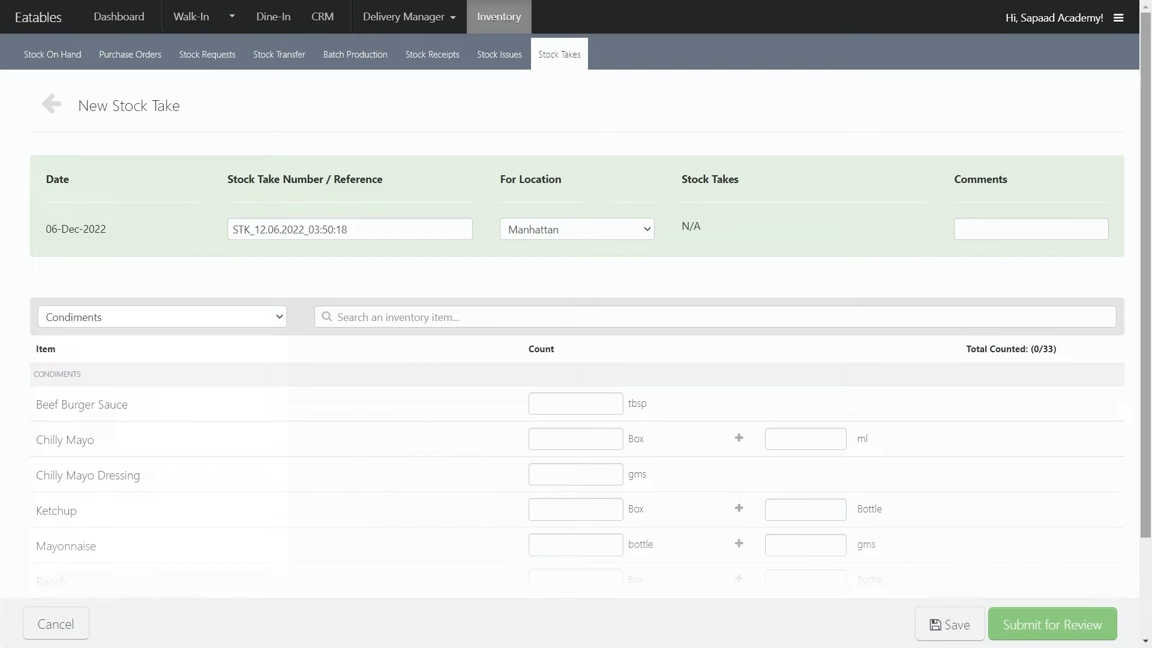
{"action": "scroll", "scroll_direction": "down", "scroll_amount": 3}
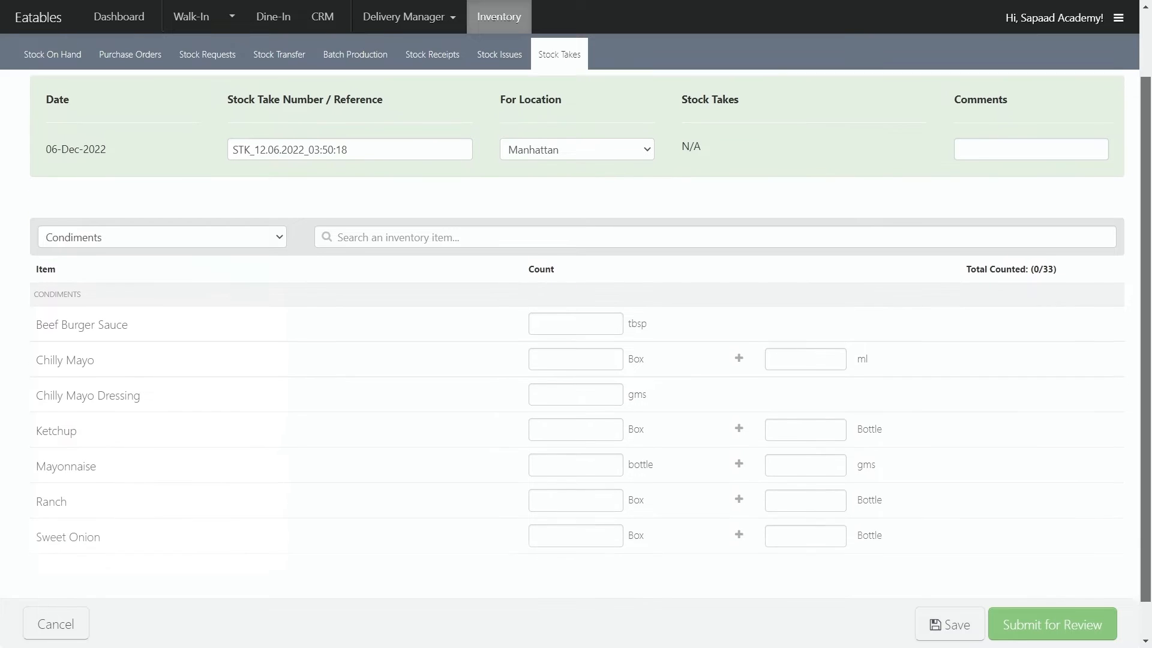
{"action": "type", "text": "8"}
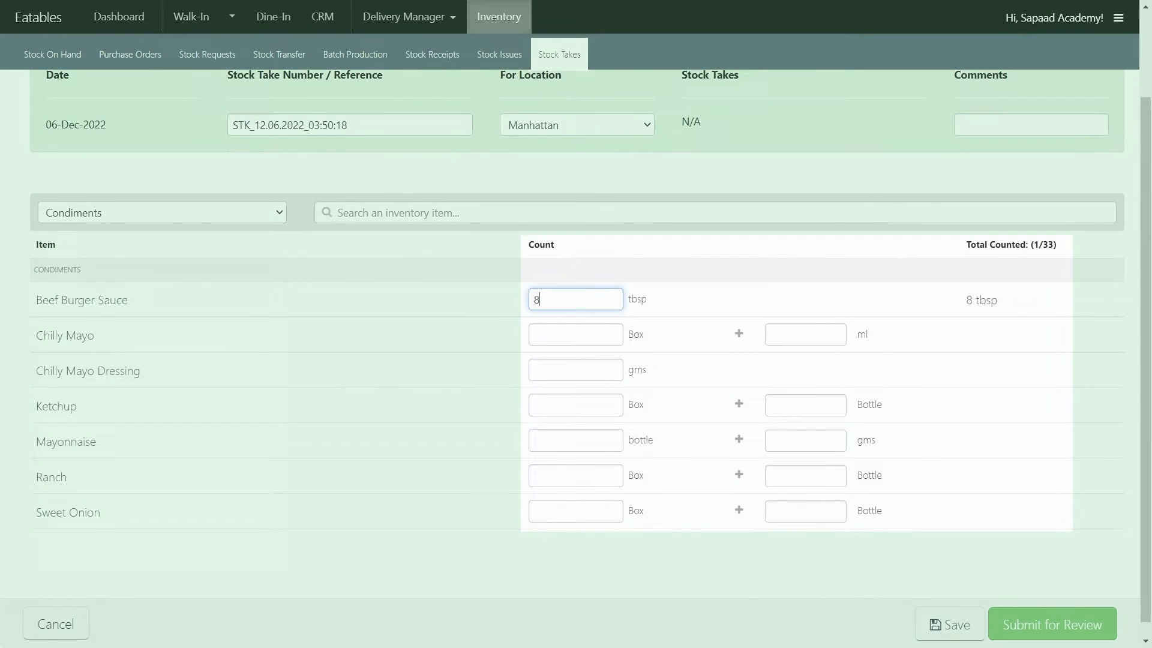
{"action": "type", "text": "100"}
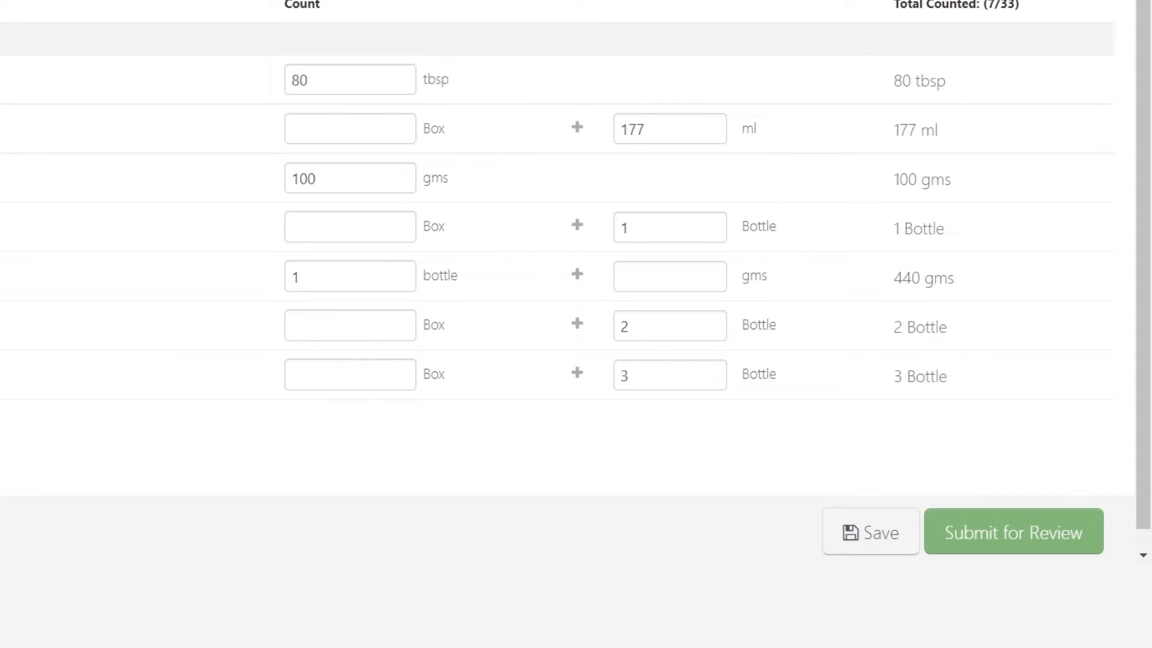
{"action": "left_click", "coordinate": [1013, 531]}
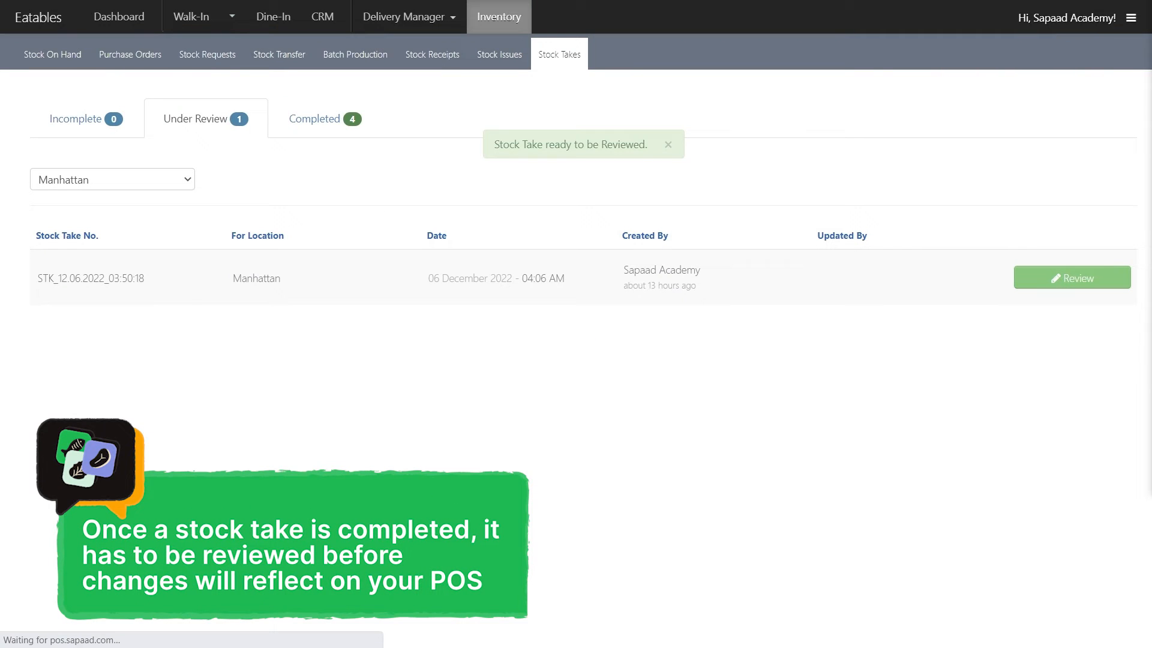
- Dismiss the notice and review the Manhattan stock take from the Under Review list
{"action": "left_click", "coordinate": [667, 144]}
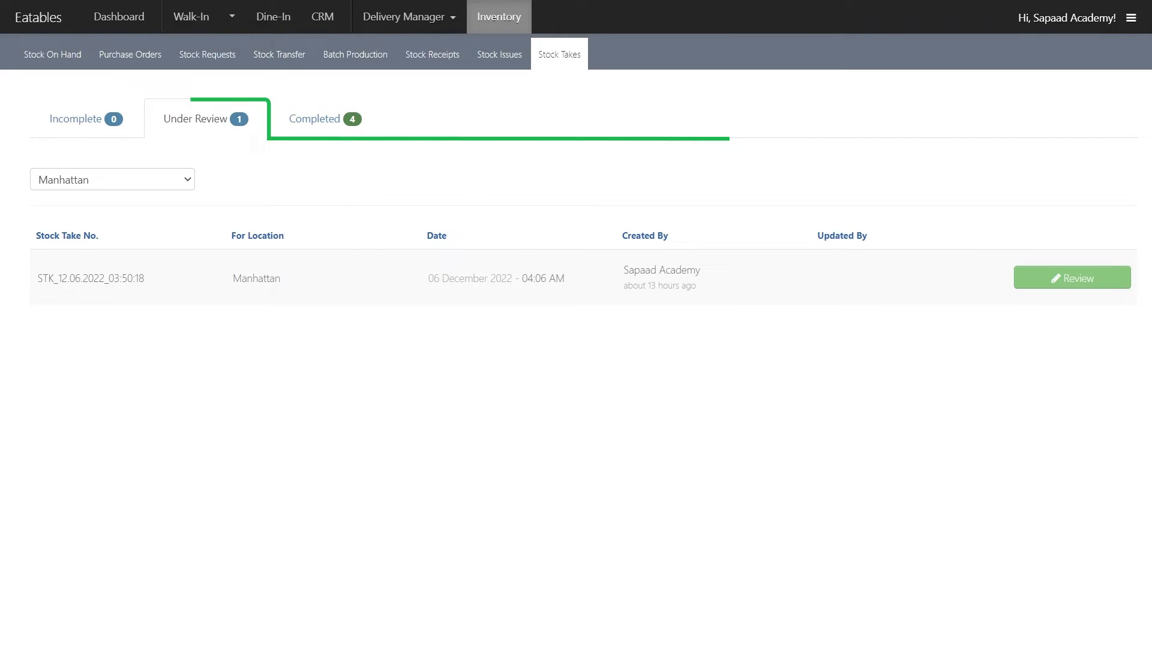
{"action": "left_click", "coordinate": [1073, 277]}
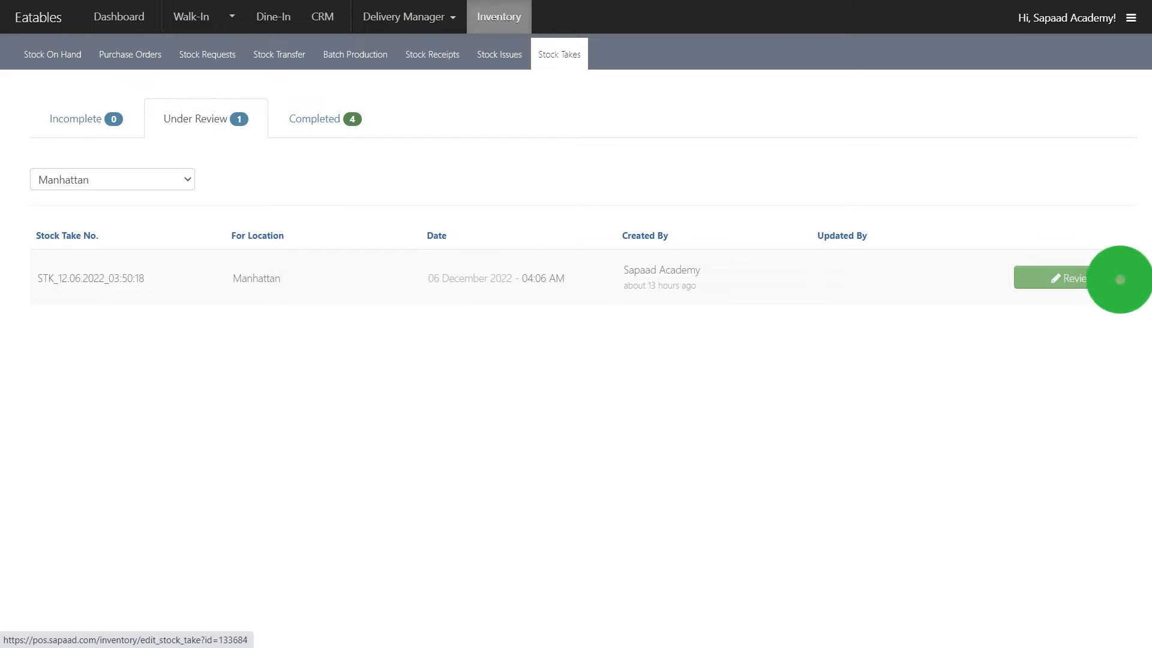
{"action": "left_click", "coordinate": [1069, 279]}
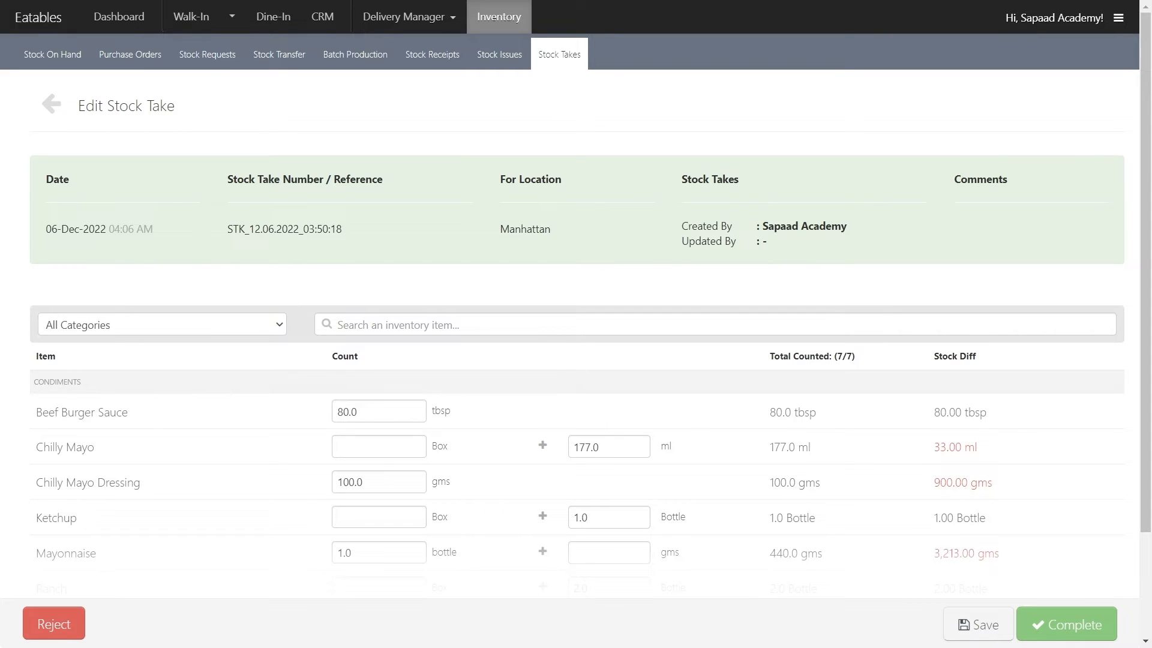
- Correct Chilly Mayo to 180 ml and Ranch to 1 Bottle, then complete the stock take
{"action": "scroll", "scroll_direction": "down", "scroll_amount": 3}
{"action": "type", "text": "1"}
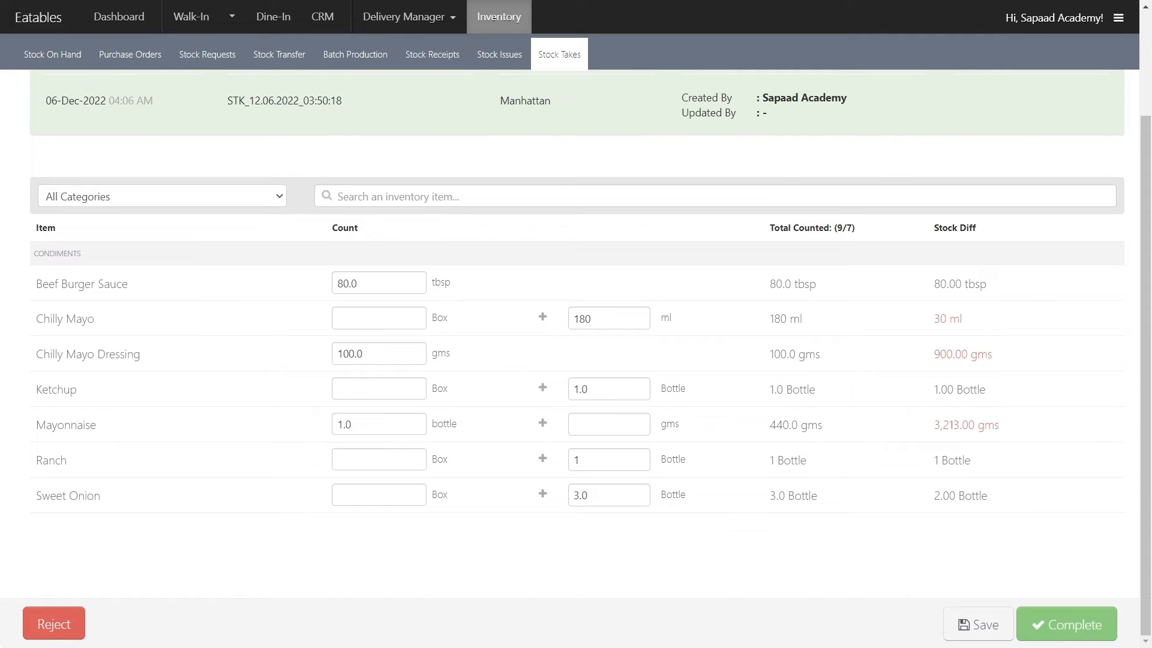
{"action": "left_click", "coordinate": [1066, 624]}
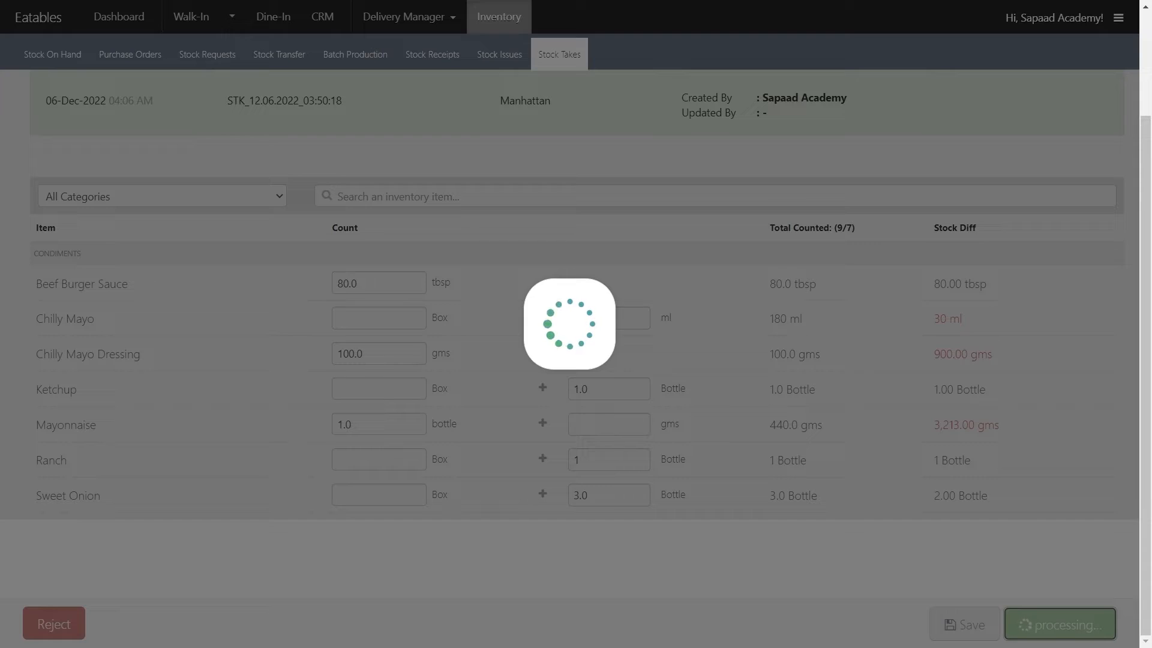
- Return to the stock take list showing Manhattan among five Completed stock takes
{"action": "left_click", "coordinate": [1059, 624]}
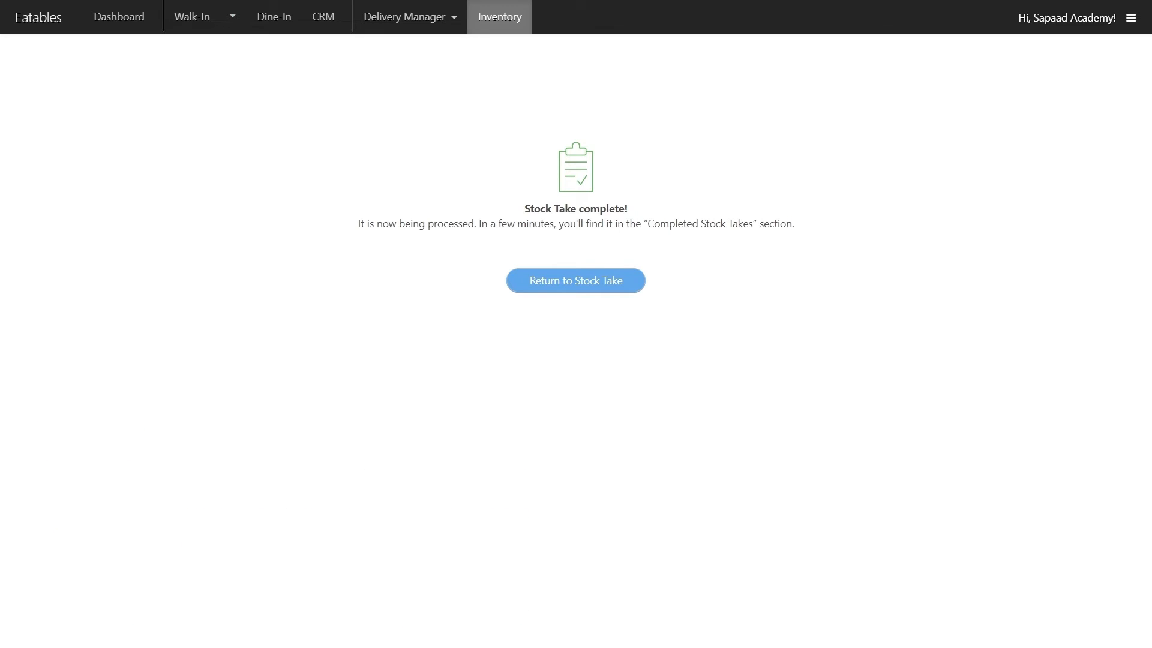
{"action": "left_click", "coordinate": [576, 280]}
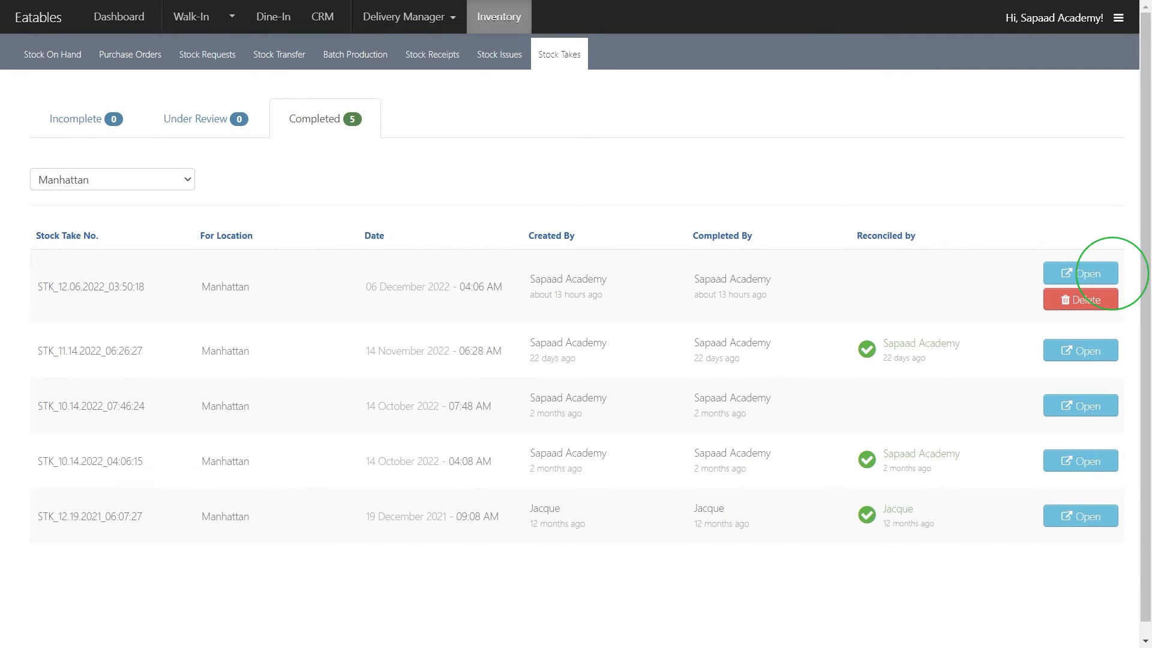
- Tick all seven condiment discrepancy lines in the completed stock take and run Auto Reconcile
{"action": "left_click", "coordinate": [1080, 273]}
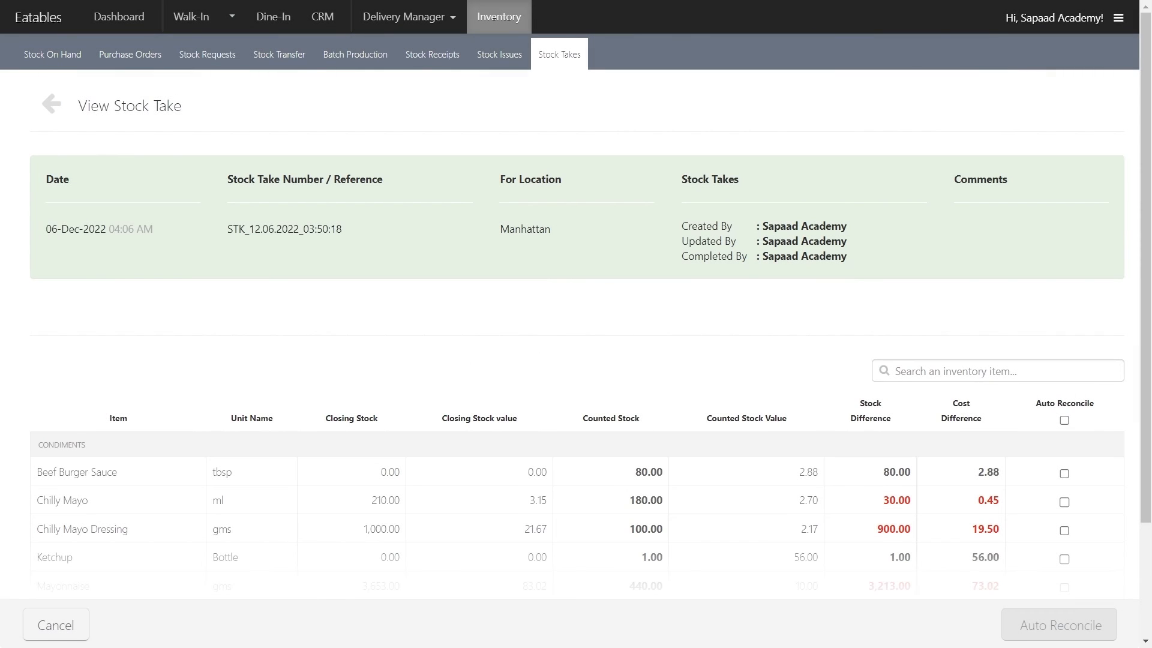
{"action": "scroll", "scroll_direction": "down", "scroll_amount": 3}
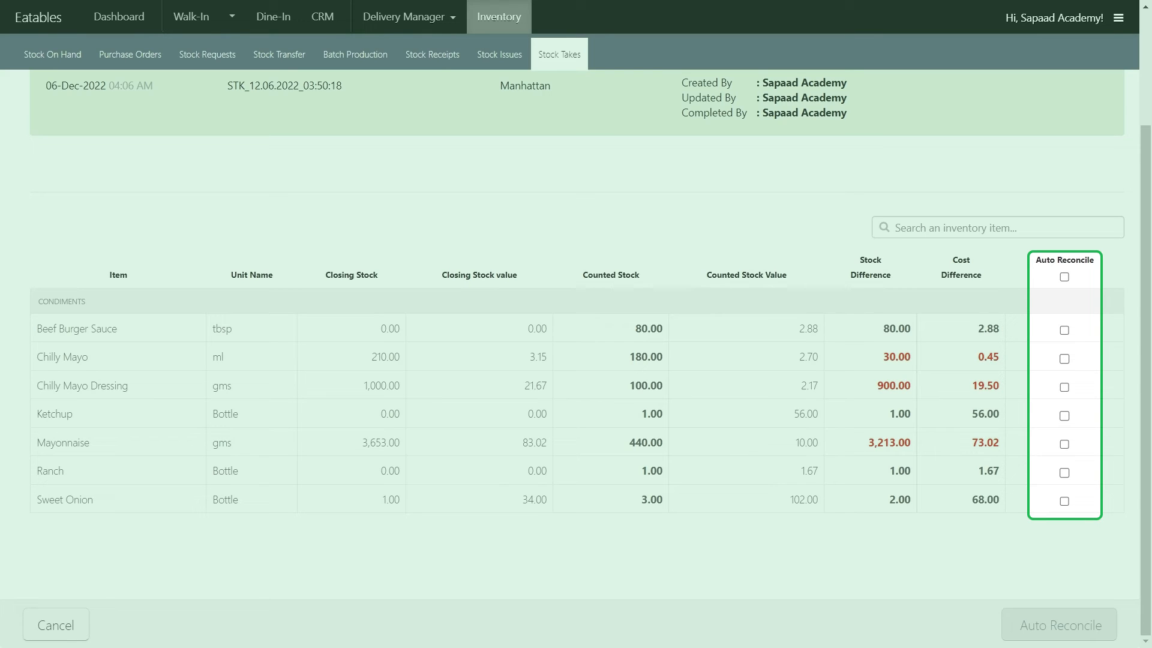
{"action": "left_click", "coordinate": [1063, 355]}
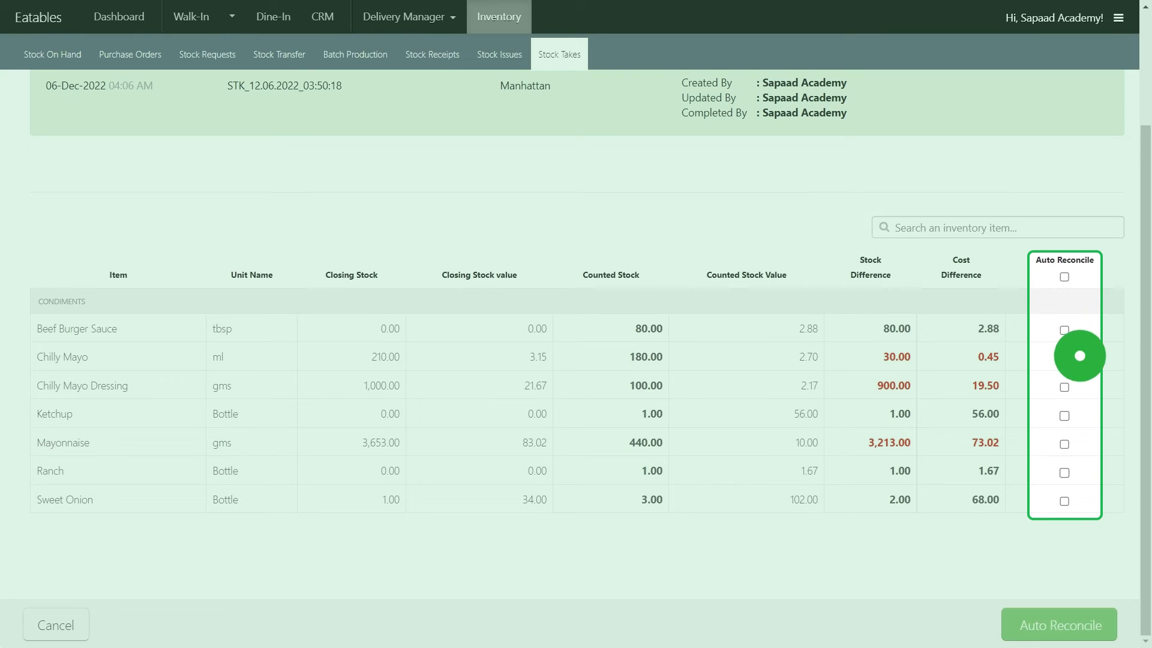
{"action": "left_click", "coordinate": [1063, 358]}
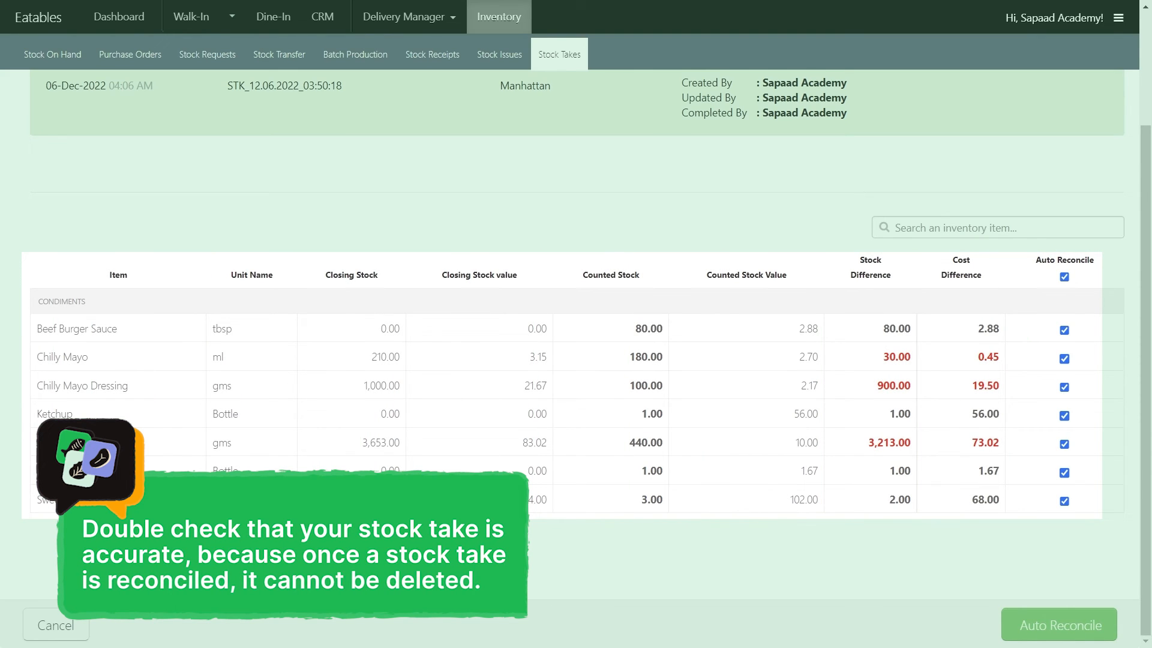
{"action": "left_click", "coordinate": [1065, 276]}
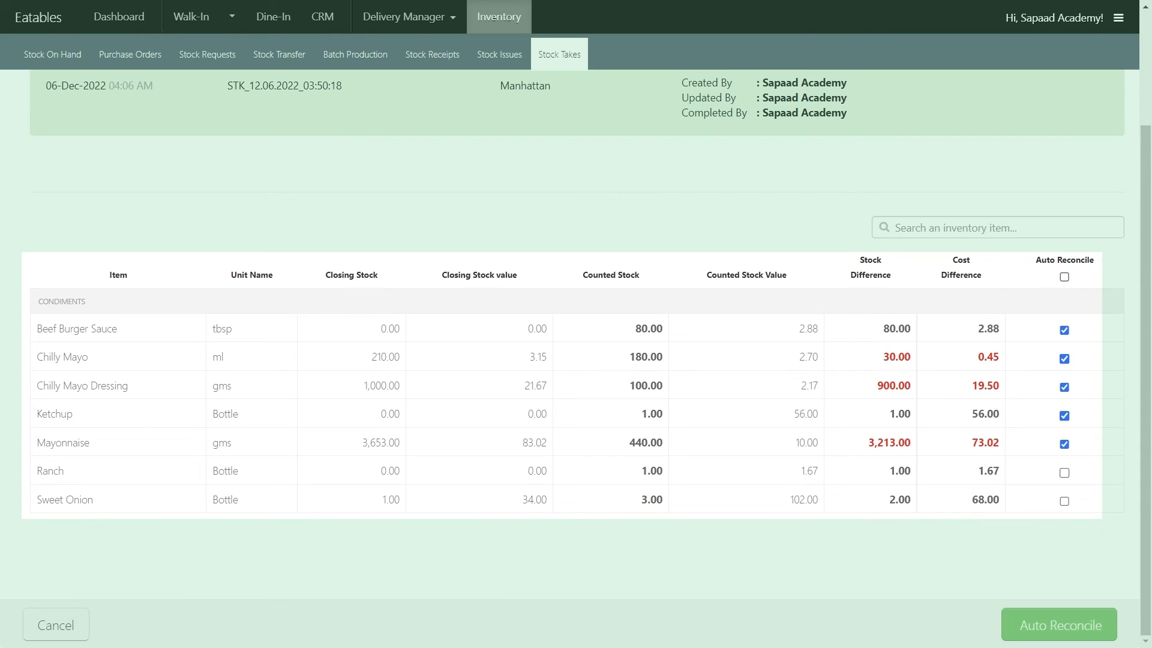
{"action": "left_click", "coordinate": [1064, 276]}
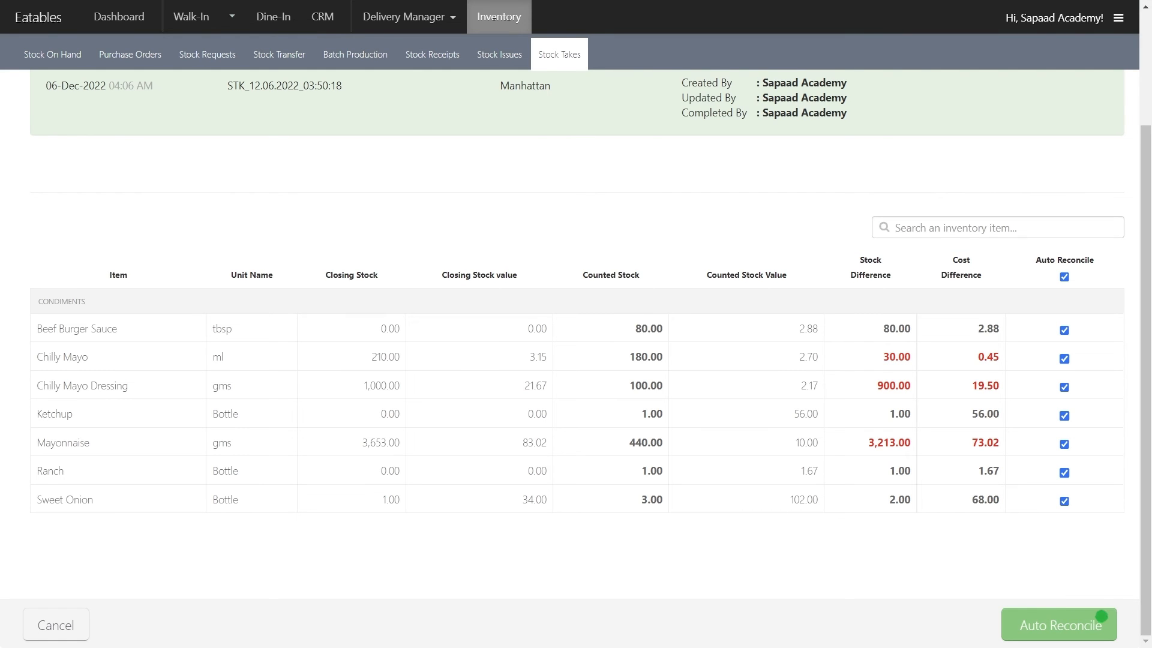
{"action": "left_click", "coordinate": [1059, 624]}
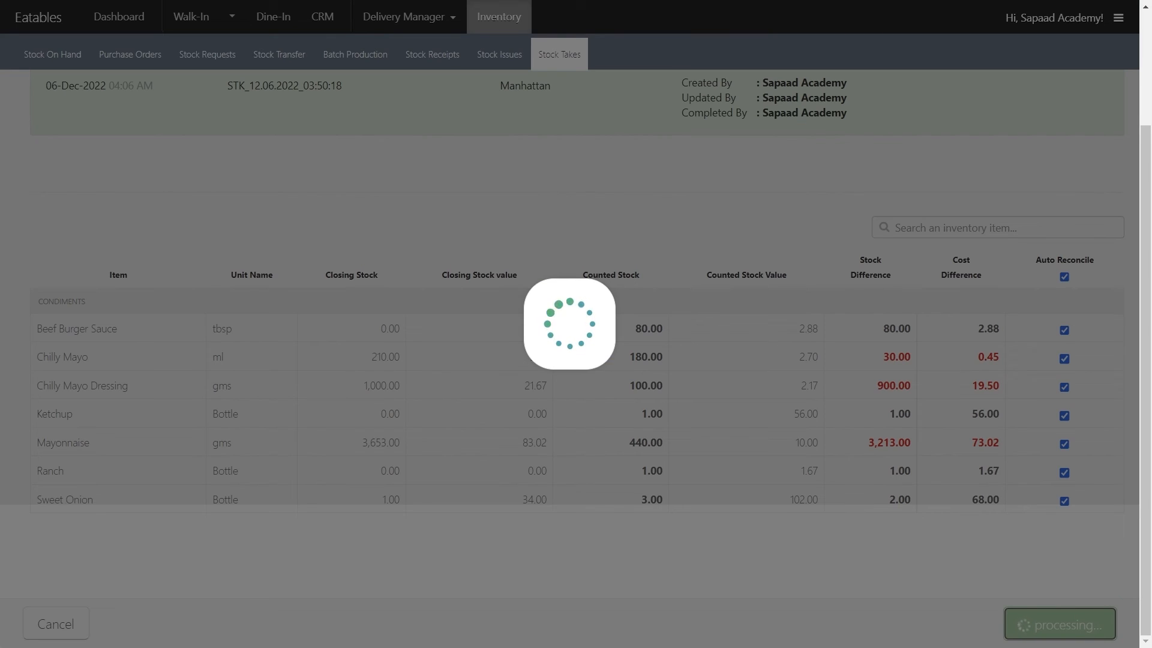